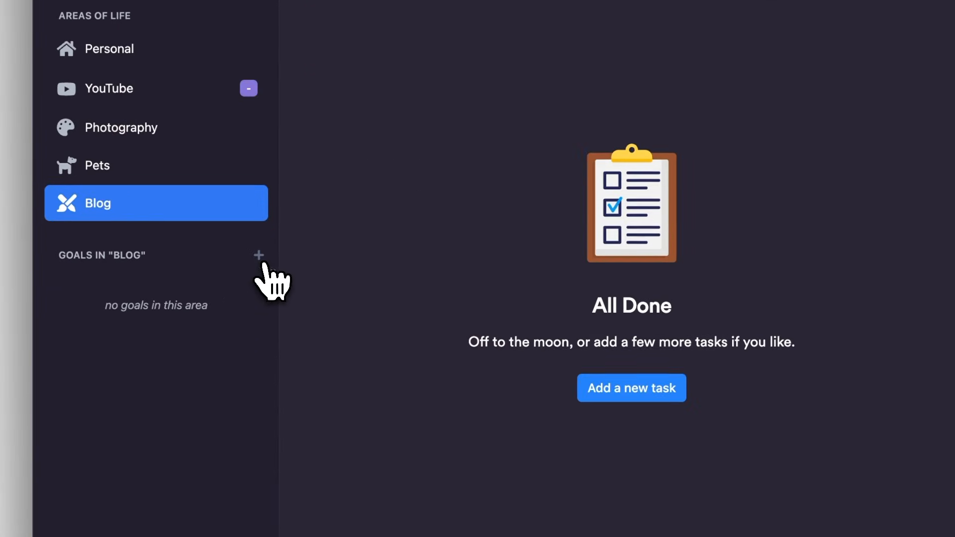
- Add a 'Build a website' goal to the Blog area, due Friday, February 28
{"action": "left_click", "coordinate": [258, 256]}
{"action": "type", "text": "end of next month"}
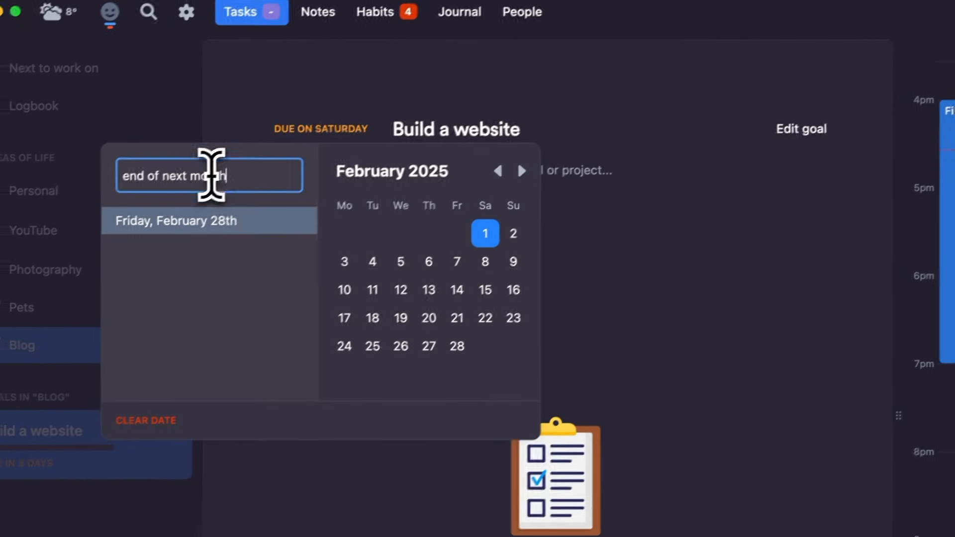
{"action": "left_click", "coordinate": [176, 221]}
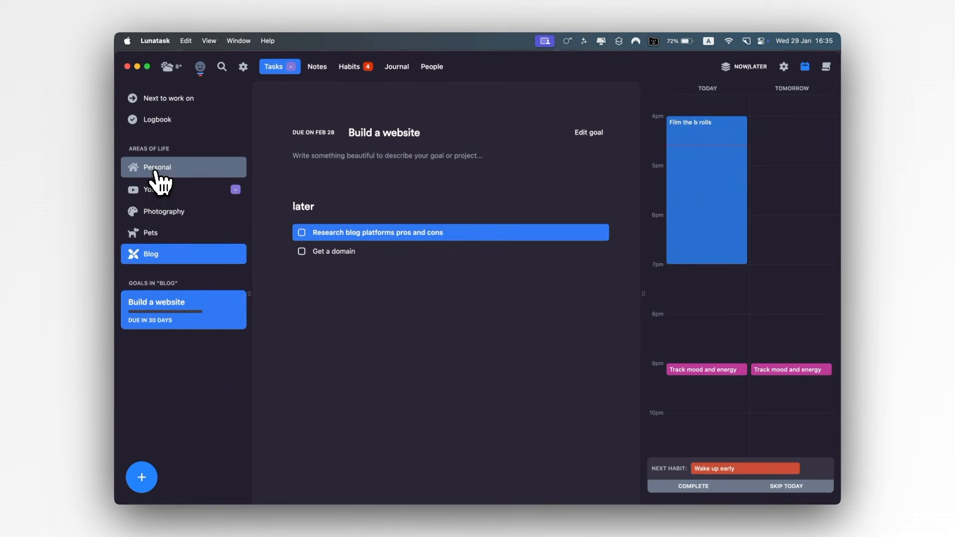
- Switch the Personal area's tasks to Priority List, then to the Eisenhower Matrix workflow
{"action": "left_click", "coordinate": [158, 167]}
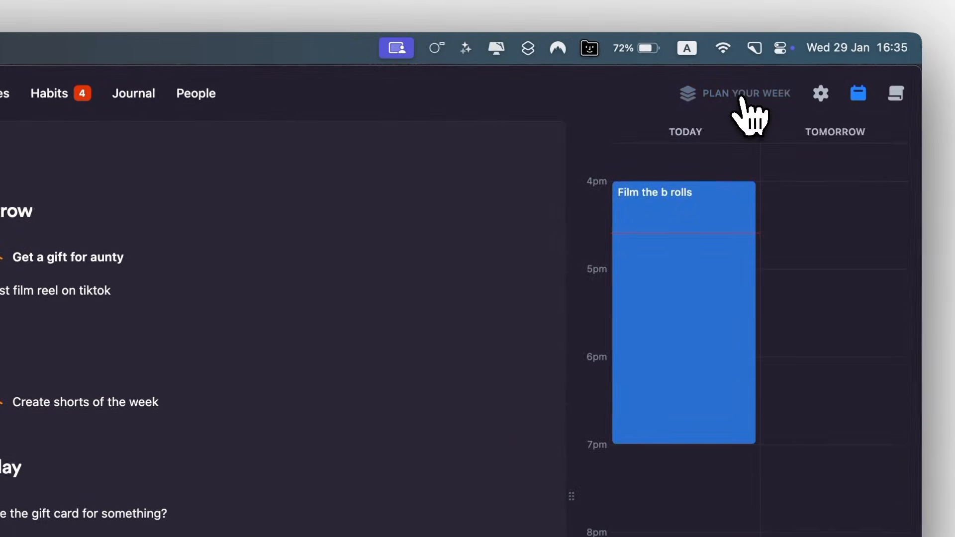
{"action": "left_click", "coordinate": [734, 94]}
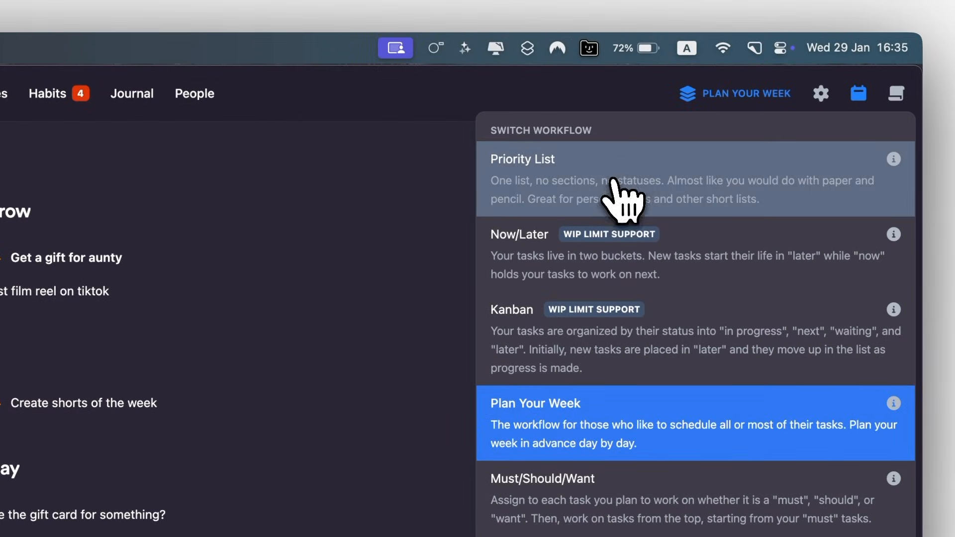
{"action": "left_click", "coordinate": [522, 159]}
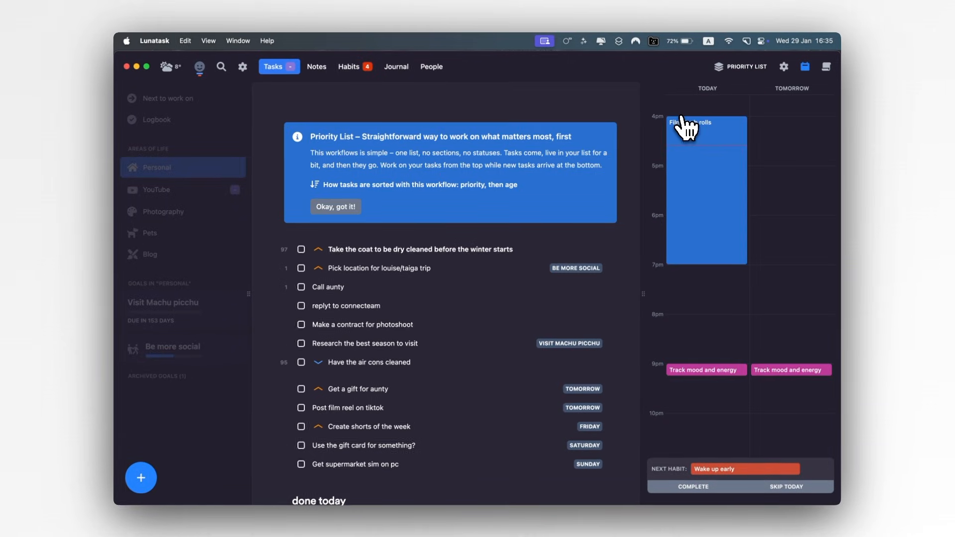
{"action": "left_click", "coordinate": [745, 67]}
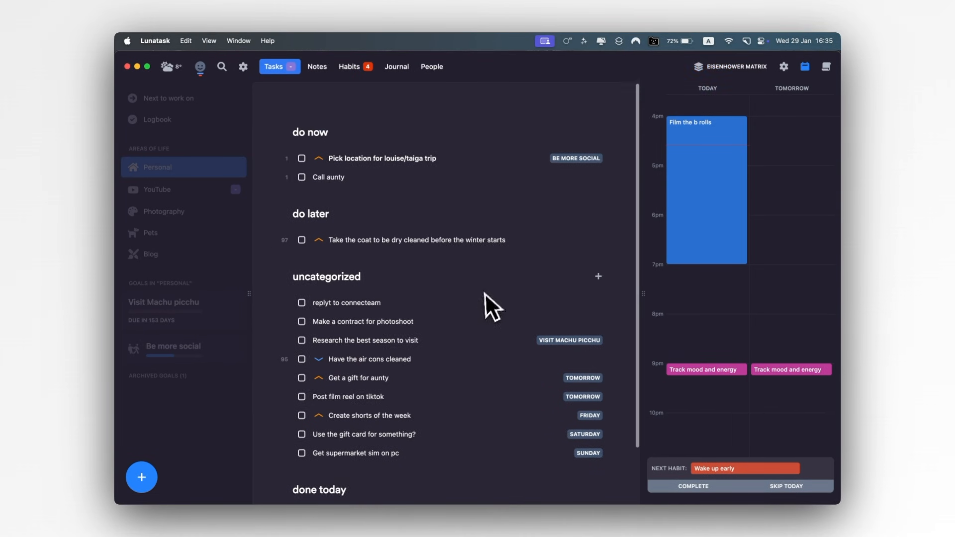
{"action": "left_click", "coordinate": [345, 303]}
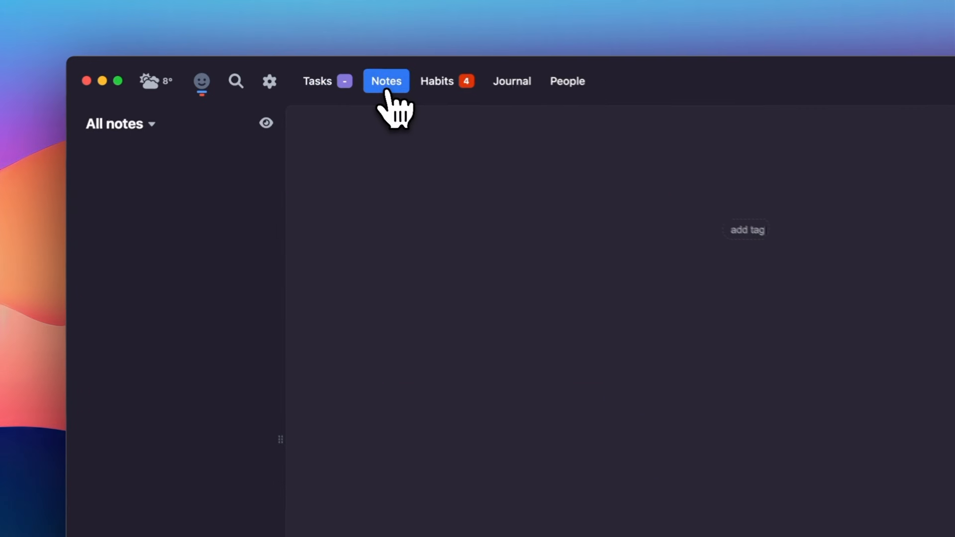
- Read the welcome note down to its Note Templates section, then move on to the habit tracker
{"action": "left_click", "coordinate": [386, 81]}
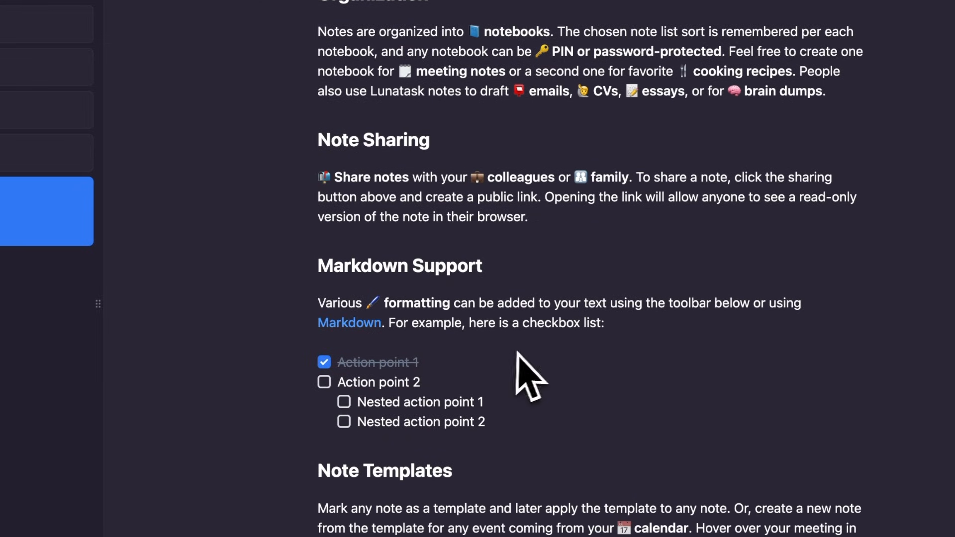
{"action": "scroll", "scroll_direction": "down", "scroll_amount": 3}
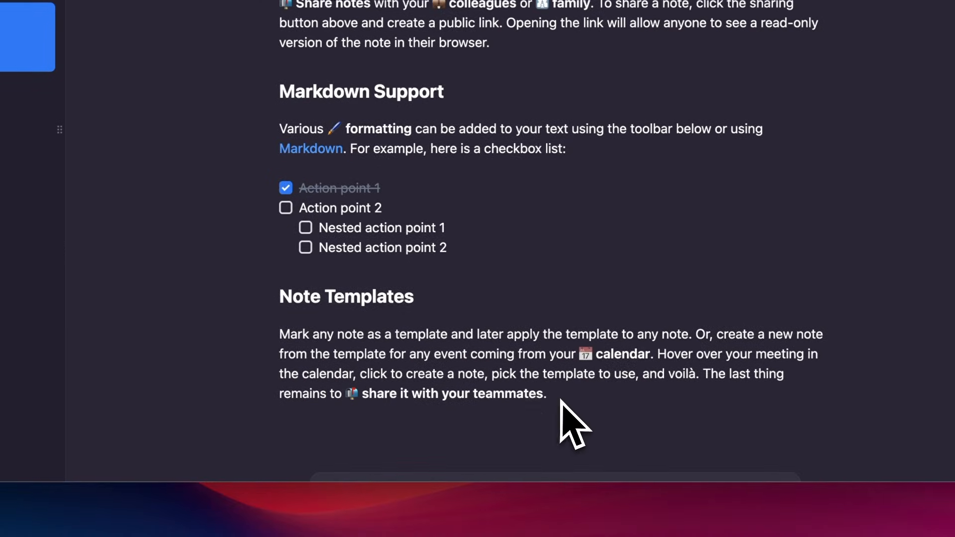
{"action": "left_click", "coordinate": [401, 83]}
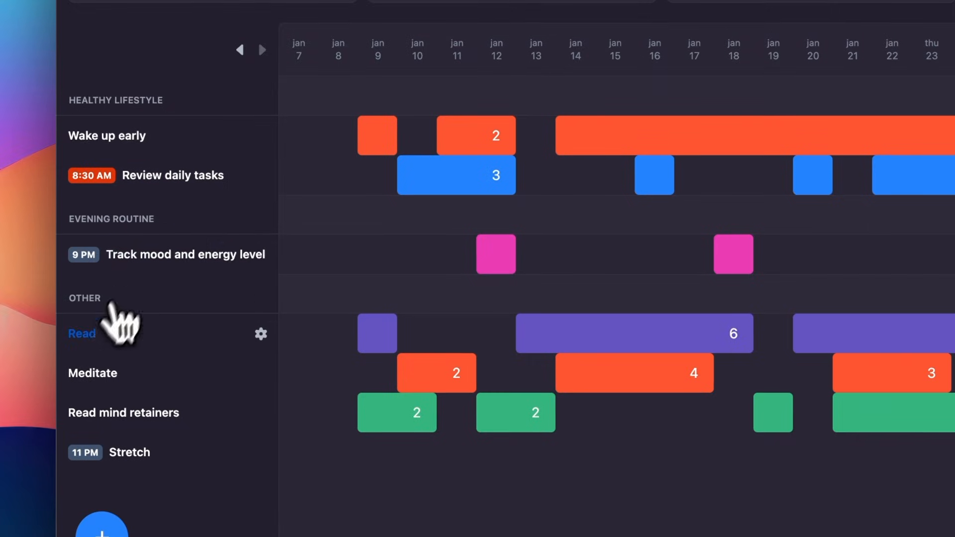
- Scroll the habit tracker grid of January routines
{"action": "scroll", "scroll_direction": "down", "scroll_amount": 3}
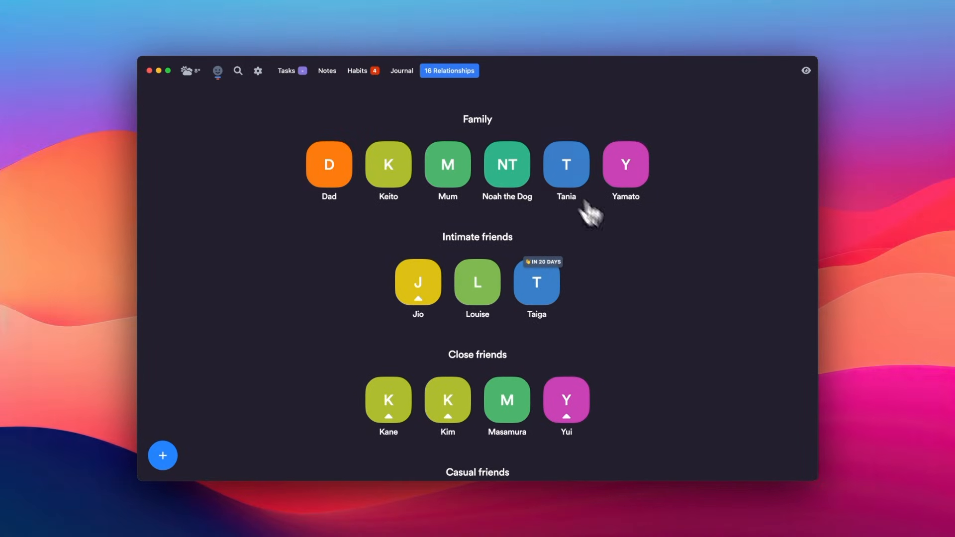
- Mark Taiga's relationship as Want to improve and start adding a first profile field
{"action": "left_click", "coordinate": [536, 282]}
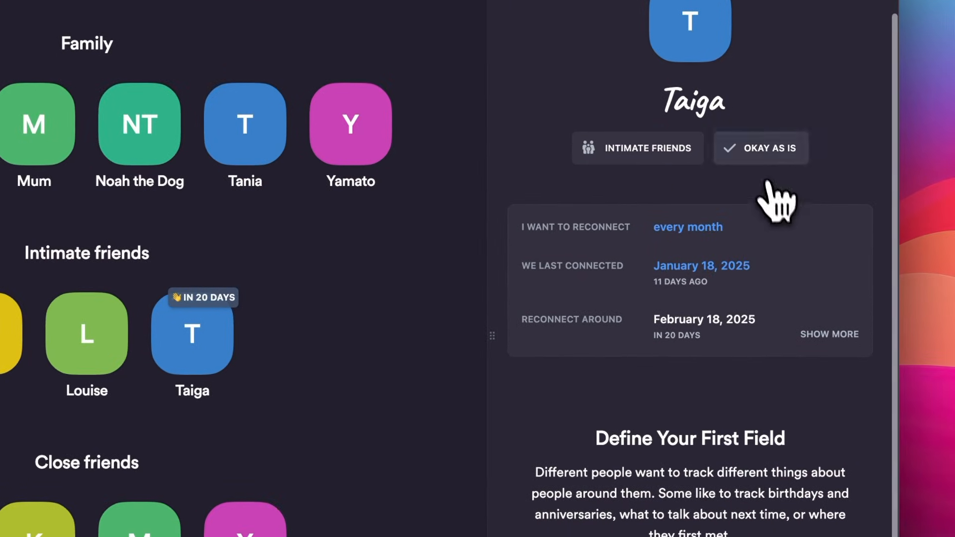
{"action": "left_click", "coordinate": [760, 147]}
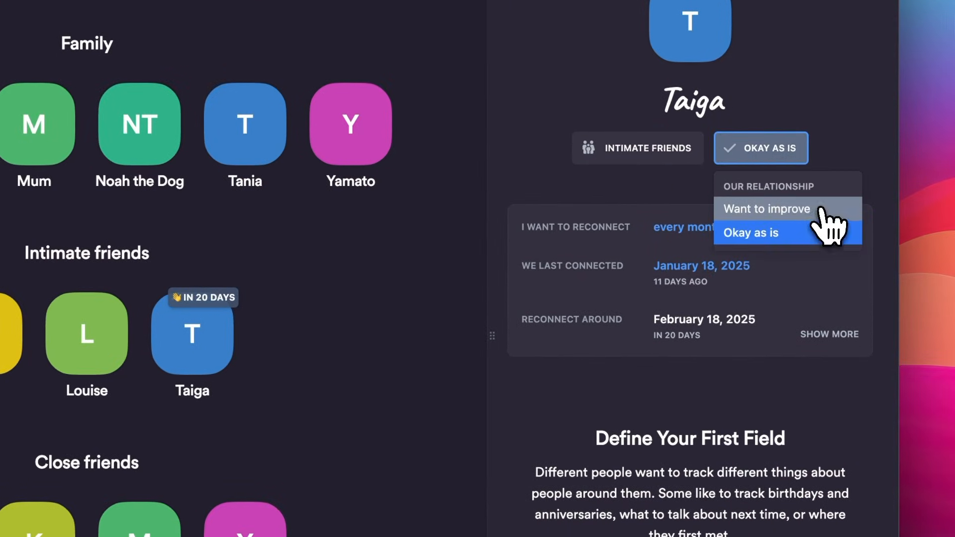
{"action": "left_click", "coordinate": [766, 208]}
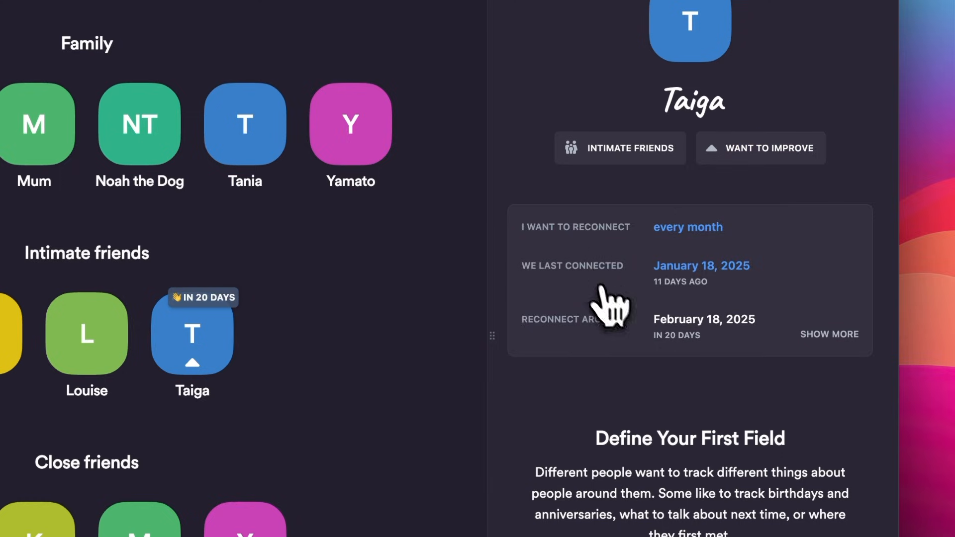
{"action": "scroll", "scroll_direction": "down", "scroll_amount": 3}
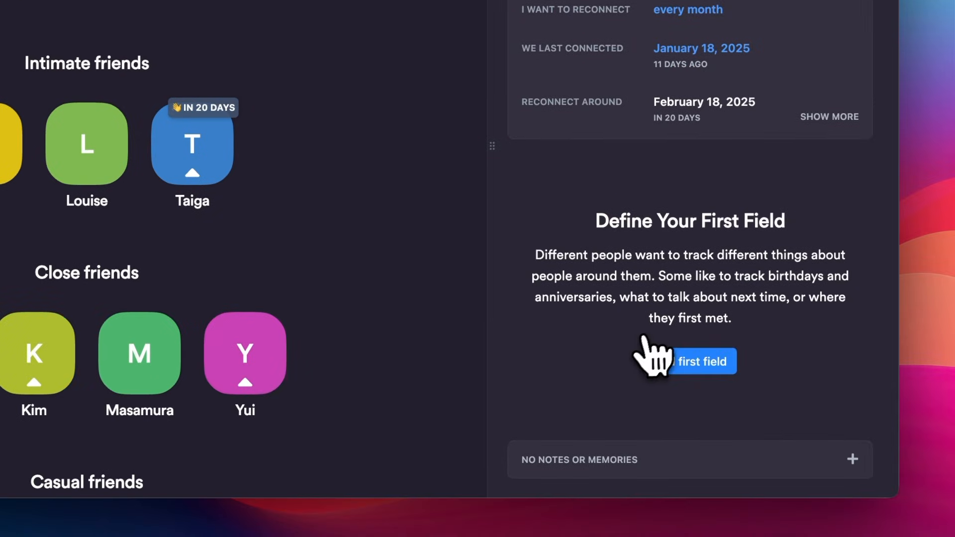
{"action": "left_click", "coordinate": [688, 360]}
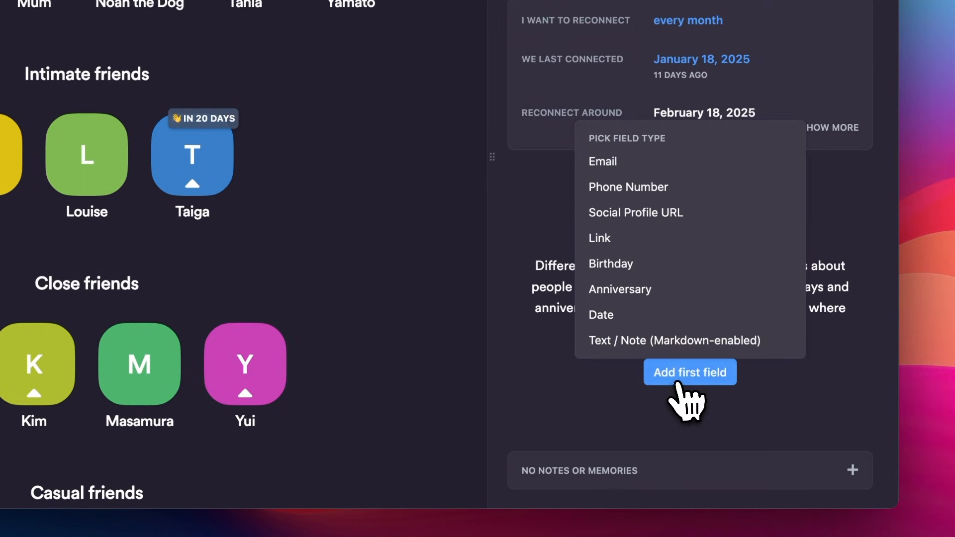
{"action": "mouse_move", "coordinate": [609, 241]}
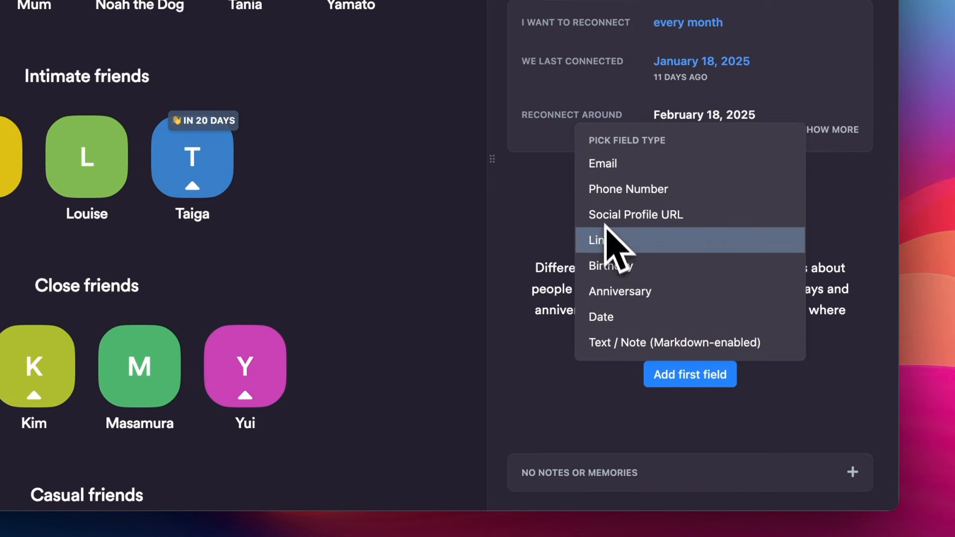